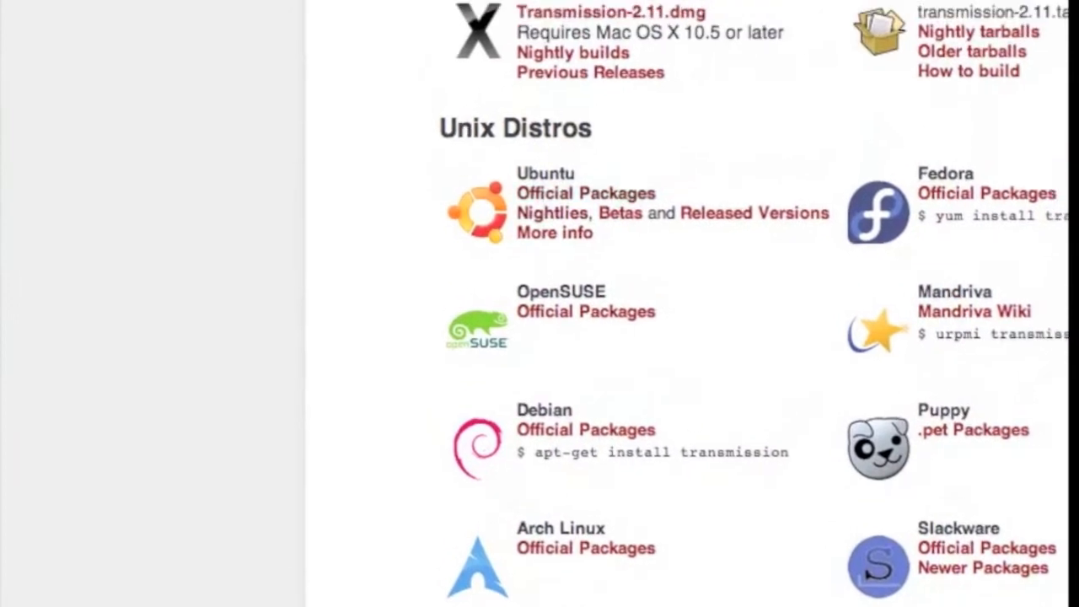
Download the Transmission-2.11.dmg installer from the Mac OS X section of the download page
{"action": "scroll", "scroll_direction": "up", "scroll_amount": 3}
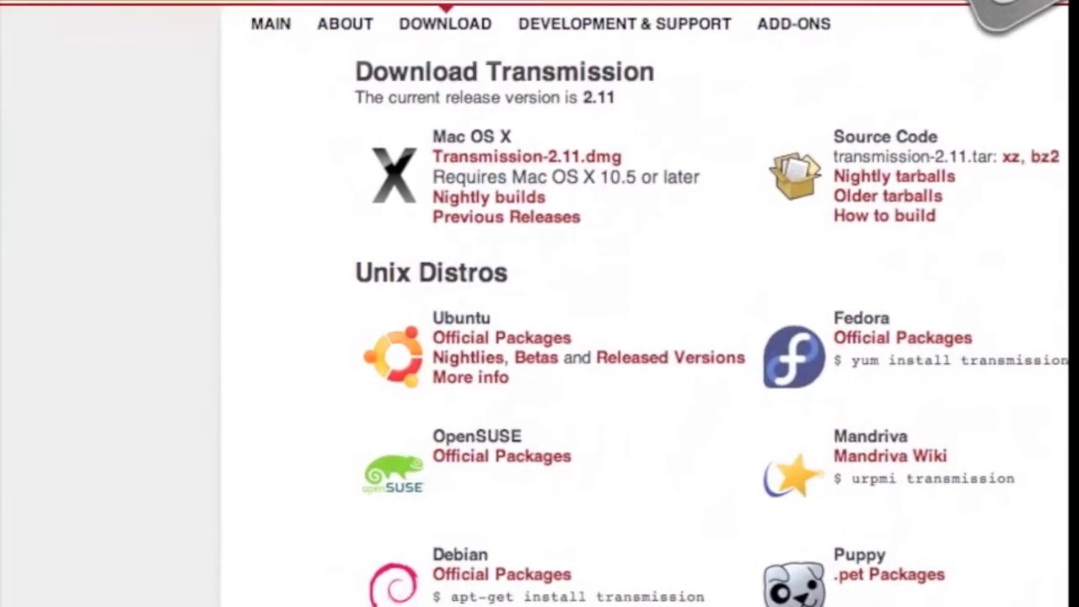
{"action": "scroll", "scroll_direction": "down", "scroll_amount": 3}
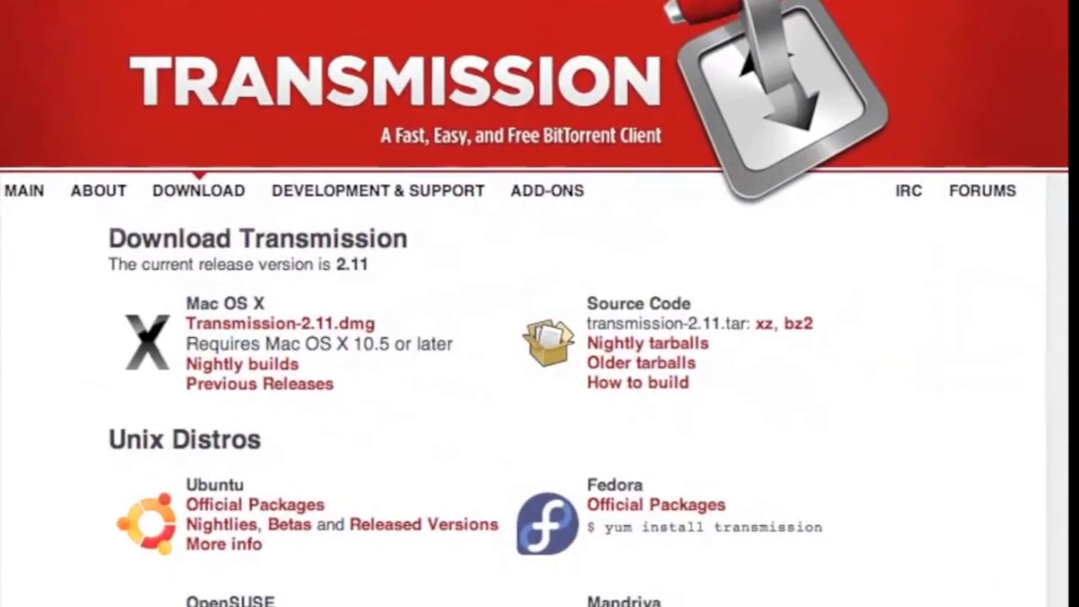
{"action": "scroll", "scroll_direction": "down", "scroll_amount": 3}
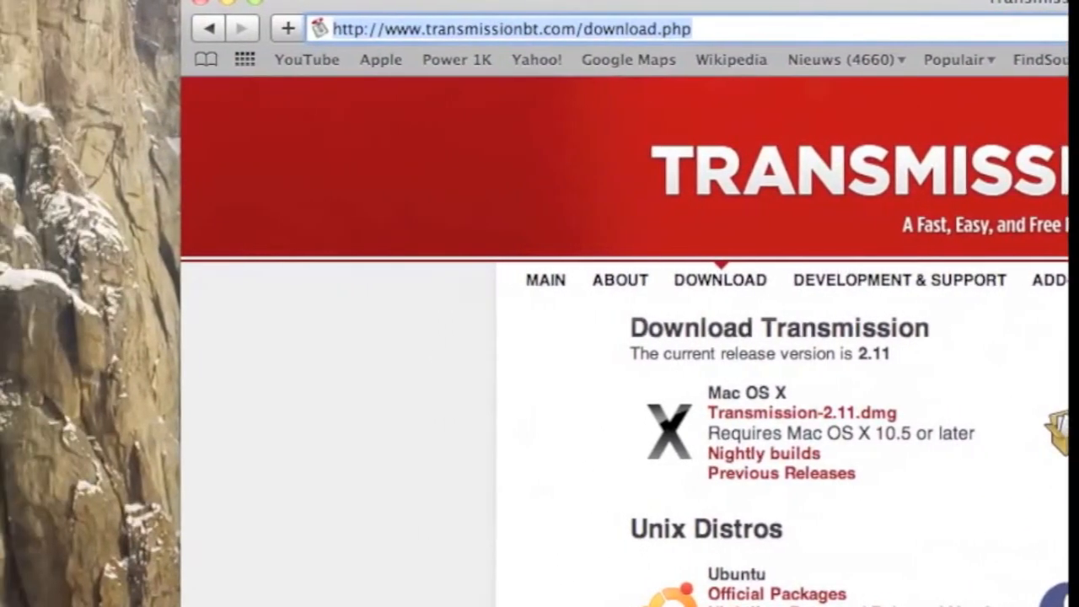
{"action": "scroll", "scroll_direction": "down", "scroll_amount": 3}
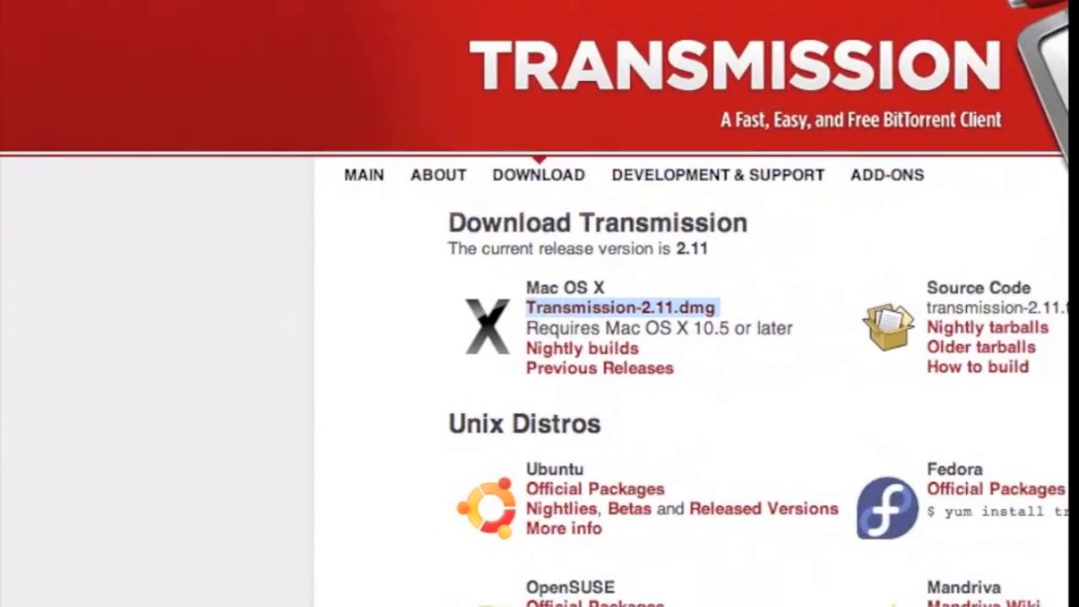
{"action": "scroll", "scroll_direction": "down", "scroll_amount": 3}
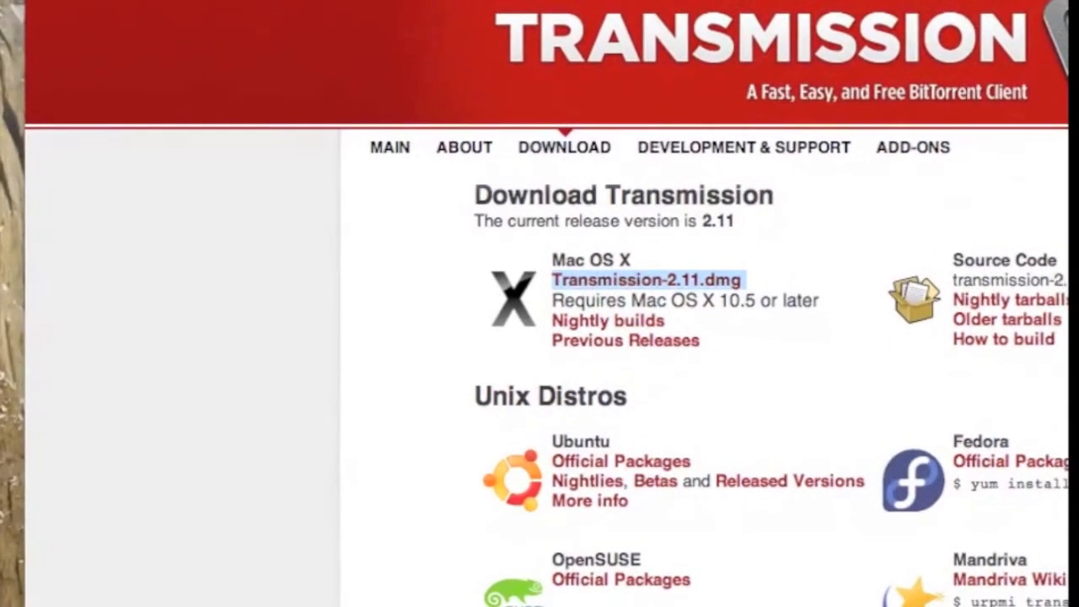
{"action": "left_click", "coordinate": [647, 280]}
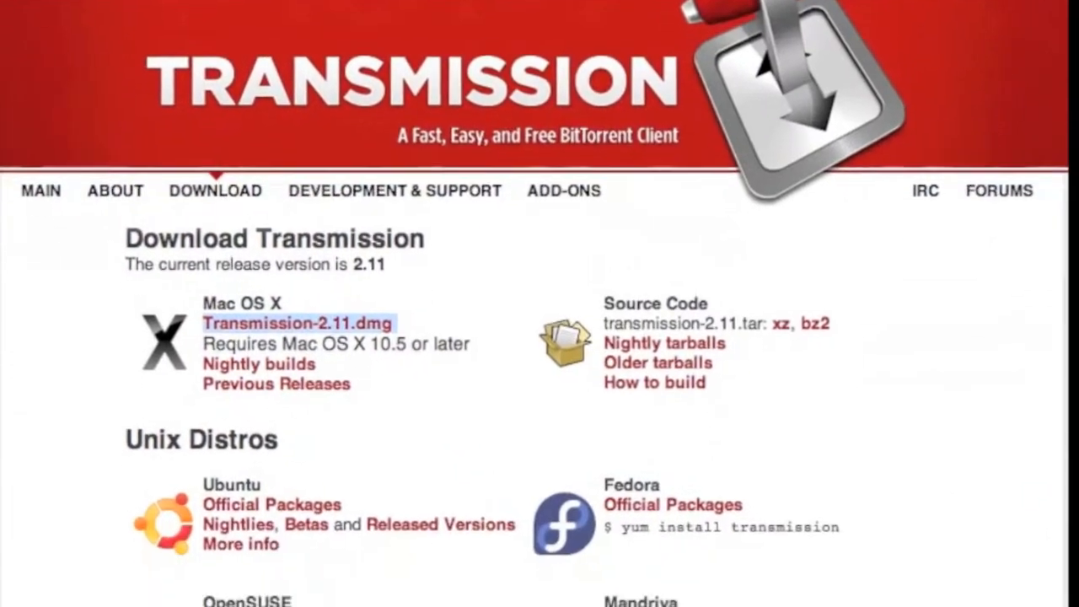
{"action": "scroll", "scroll_direction": "down", "scroll_amount": 3}
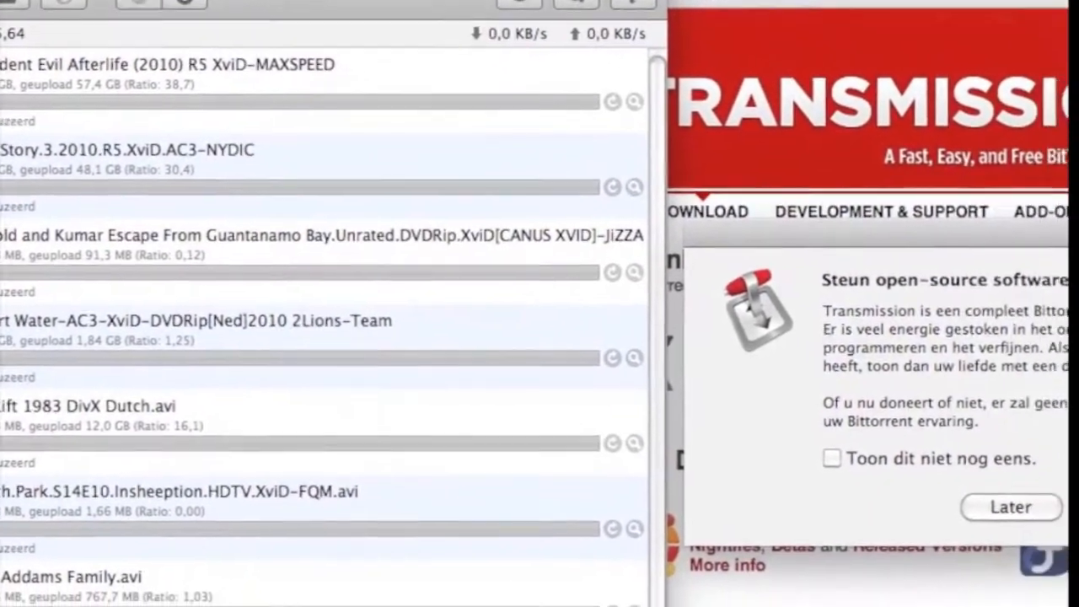
Choose 'Later' on the 'Steun open-source software' donation prompt, revealing the paused torrent list
{"action": "left_click", "coordinate": [1008, 506]}
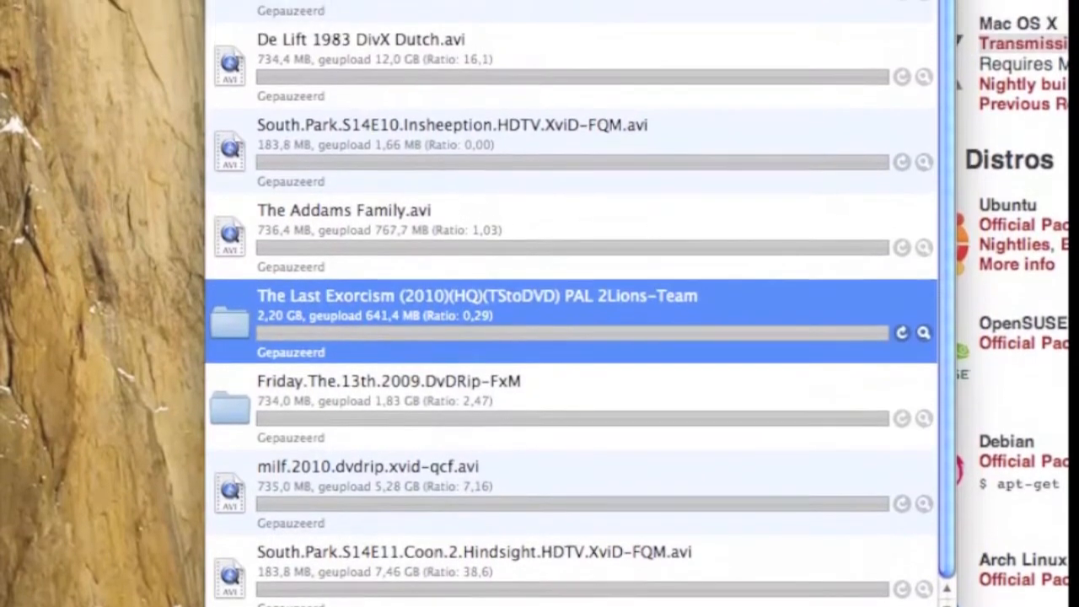
{"action": "scroll", "scroll_direction": "down", "scroll_amount": 3}
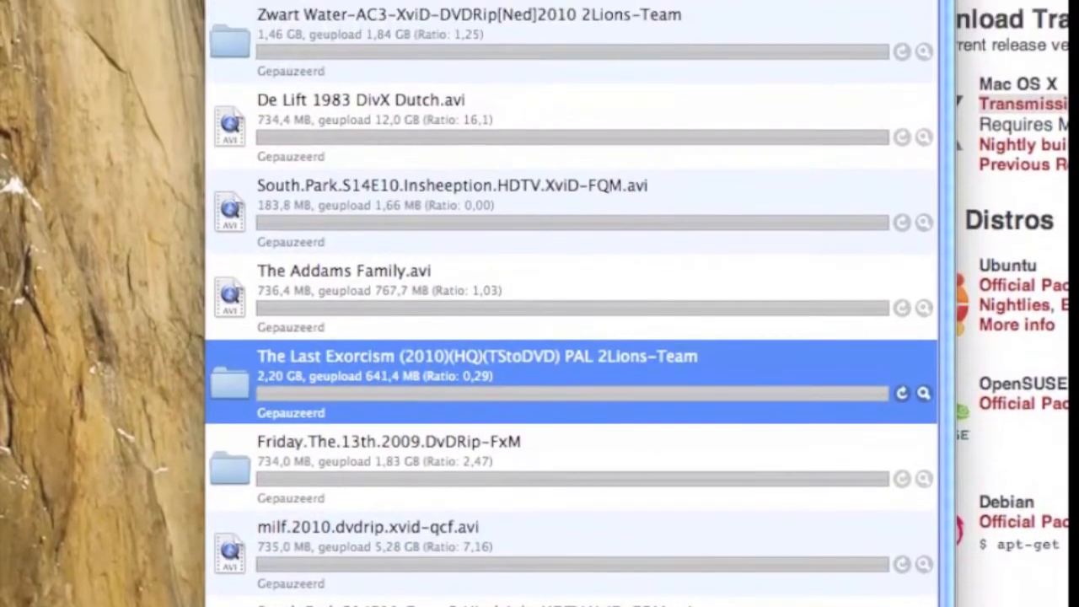